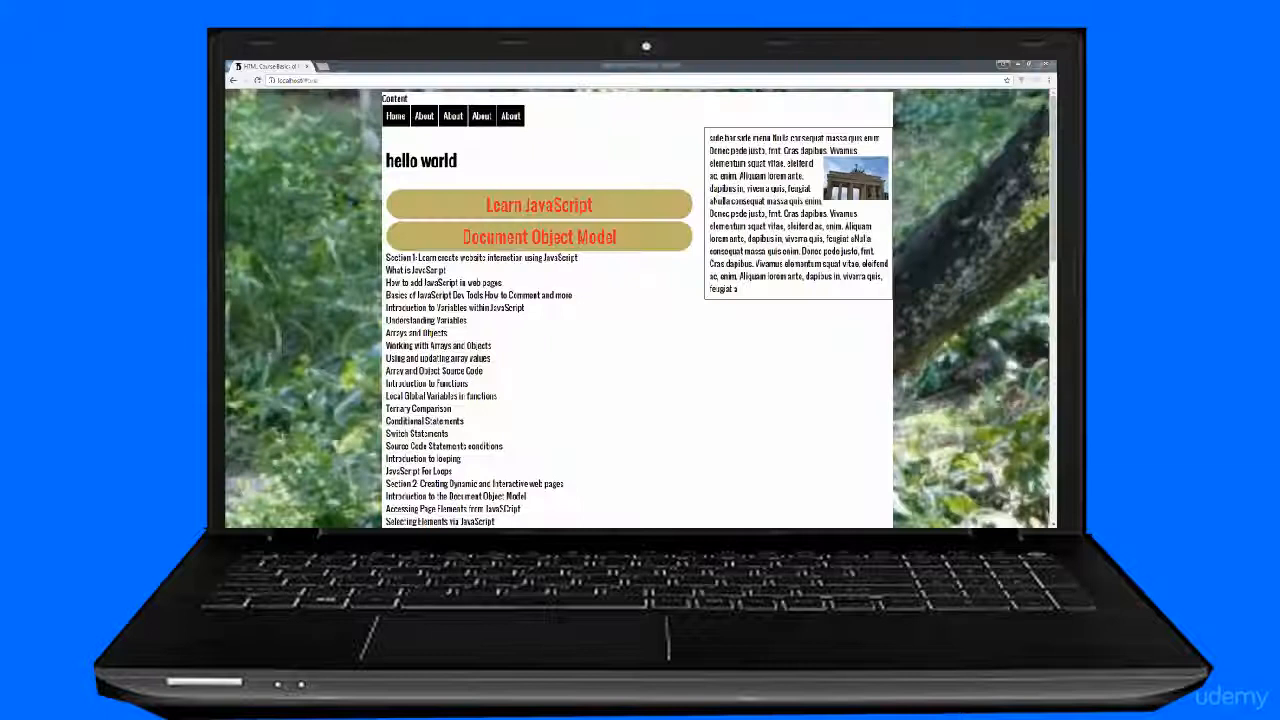
{"action": "scroll", "scroll_direction": "down", "scroll_amount": 3}
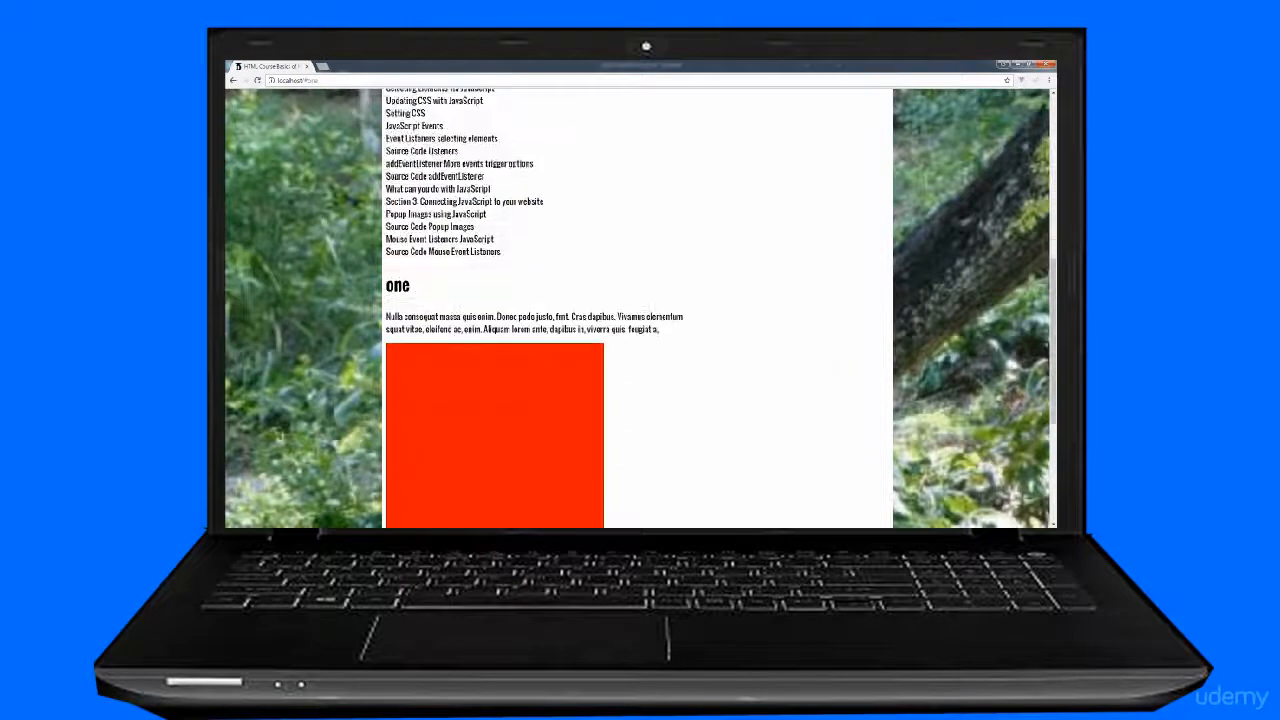
{"action": "scroll", "scroll_direction": "down", "scroll_amount": 3}
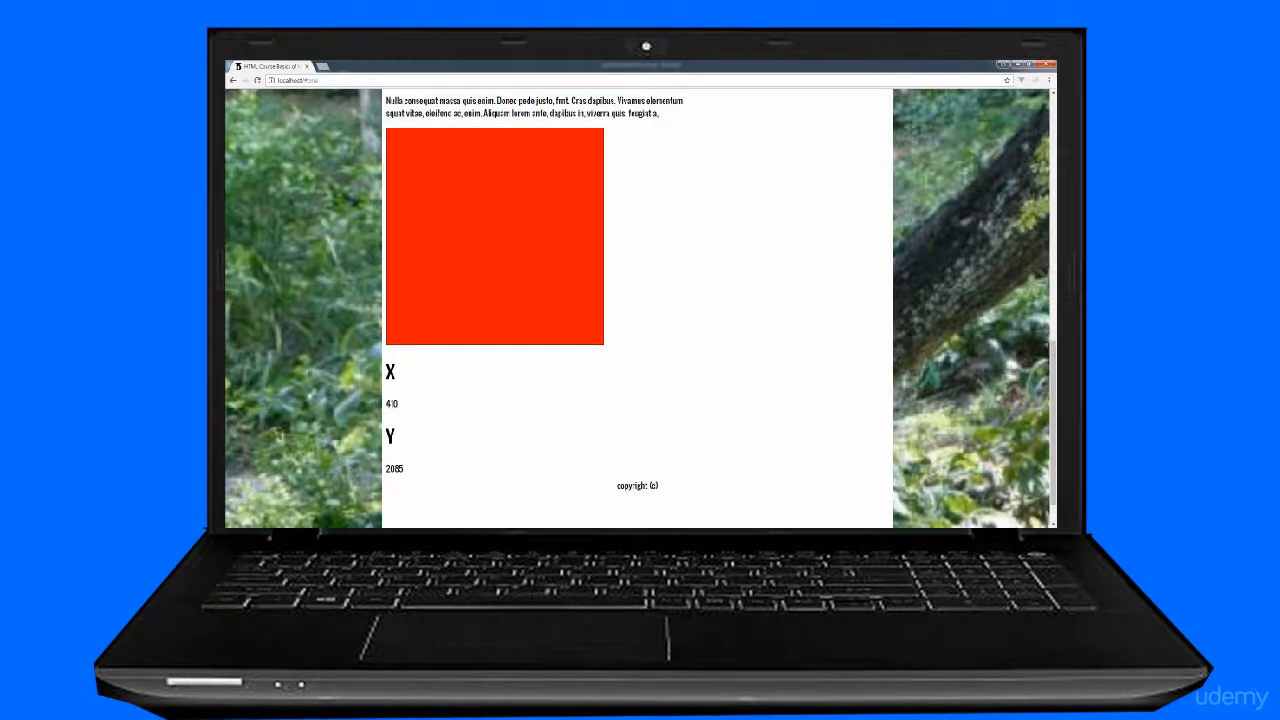
{"action": "scroll", "scroll_direction": "up", "scroll_amount": 3}
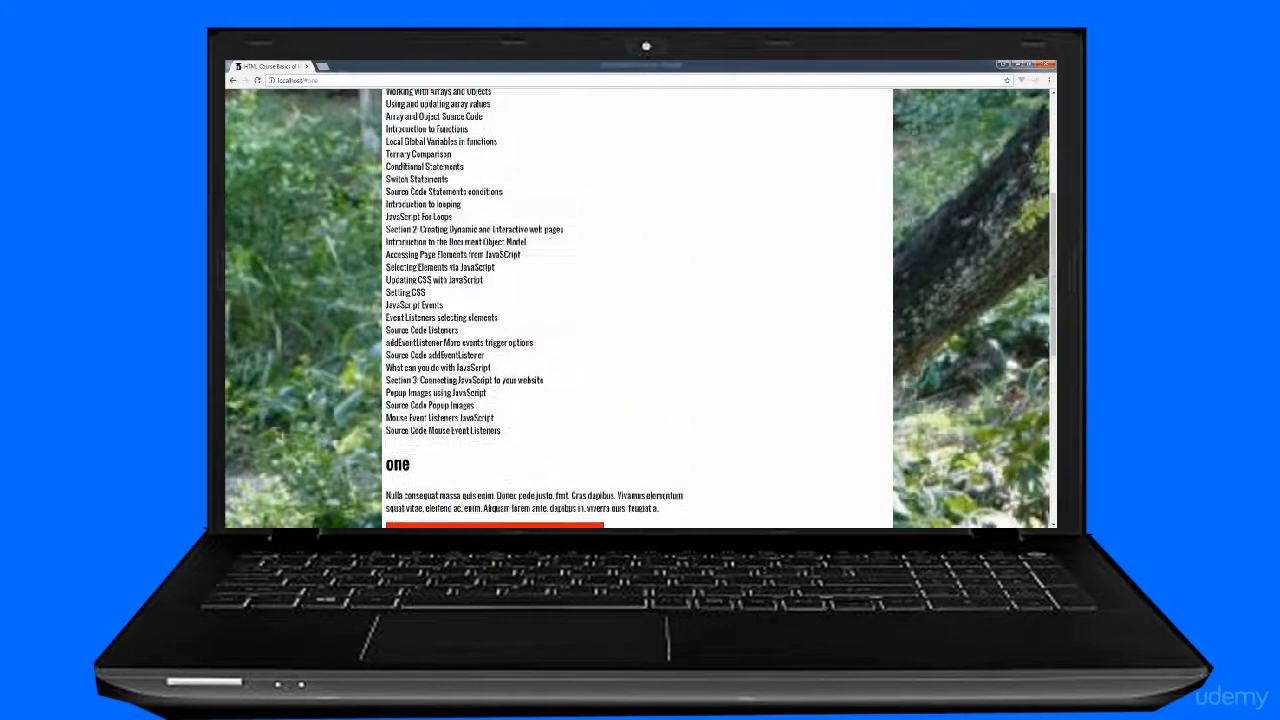
{"action": "scroll", "scroll_direction": "up", "scroll_amount": 3}
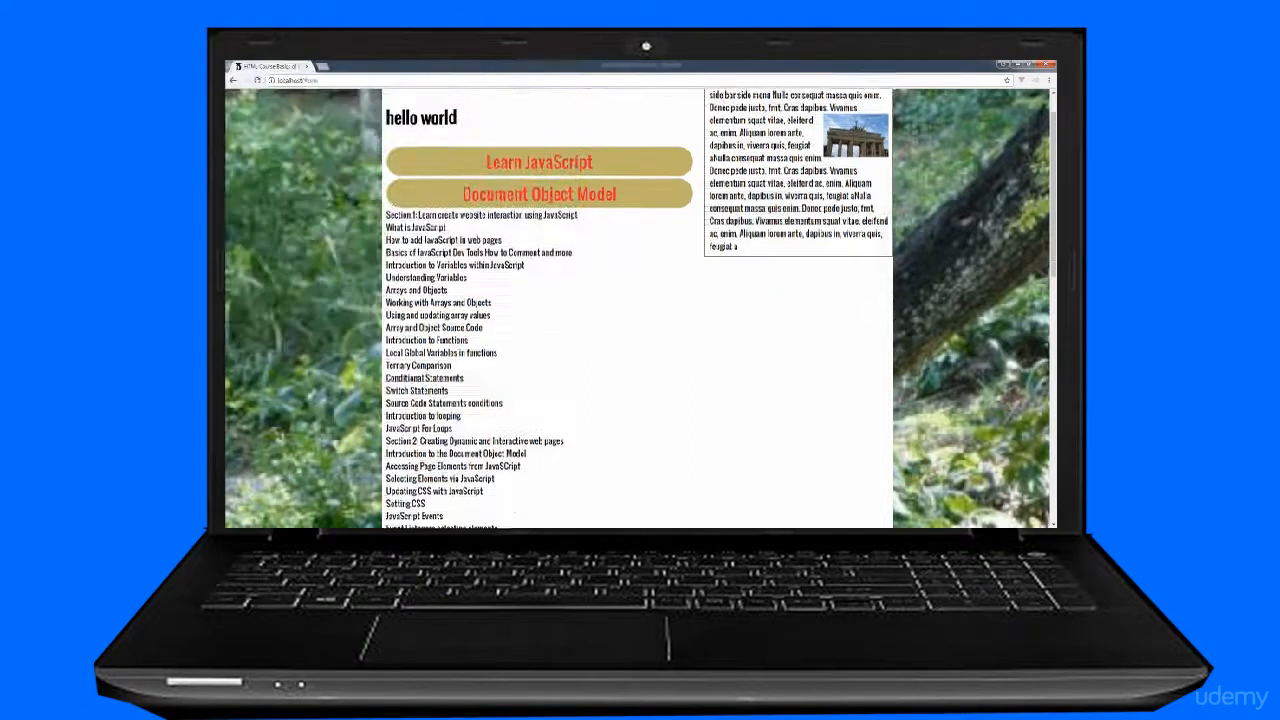
{"action": "scroll", "scroll_direction": "down", "scroll_amount": 3}
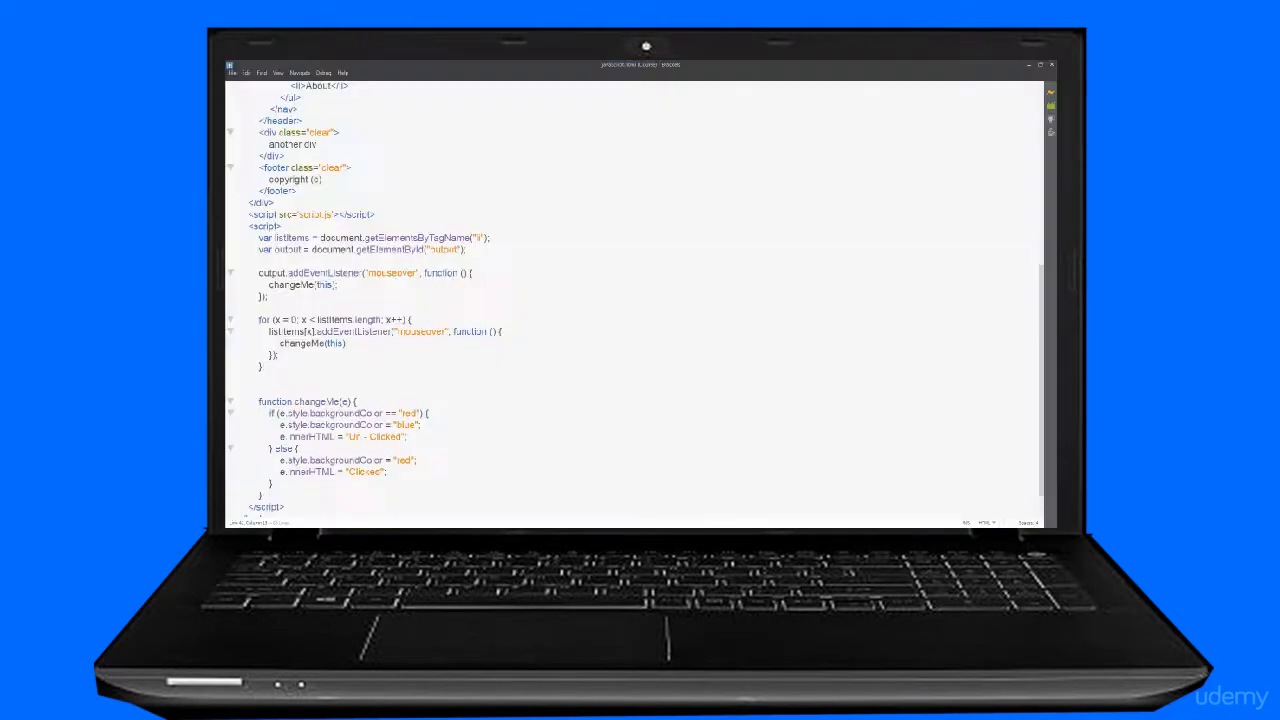
{"action": "scroll", "scroll_direction": "up", "scroll_amount": 3}
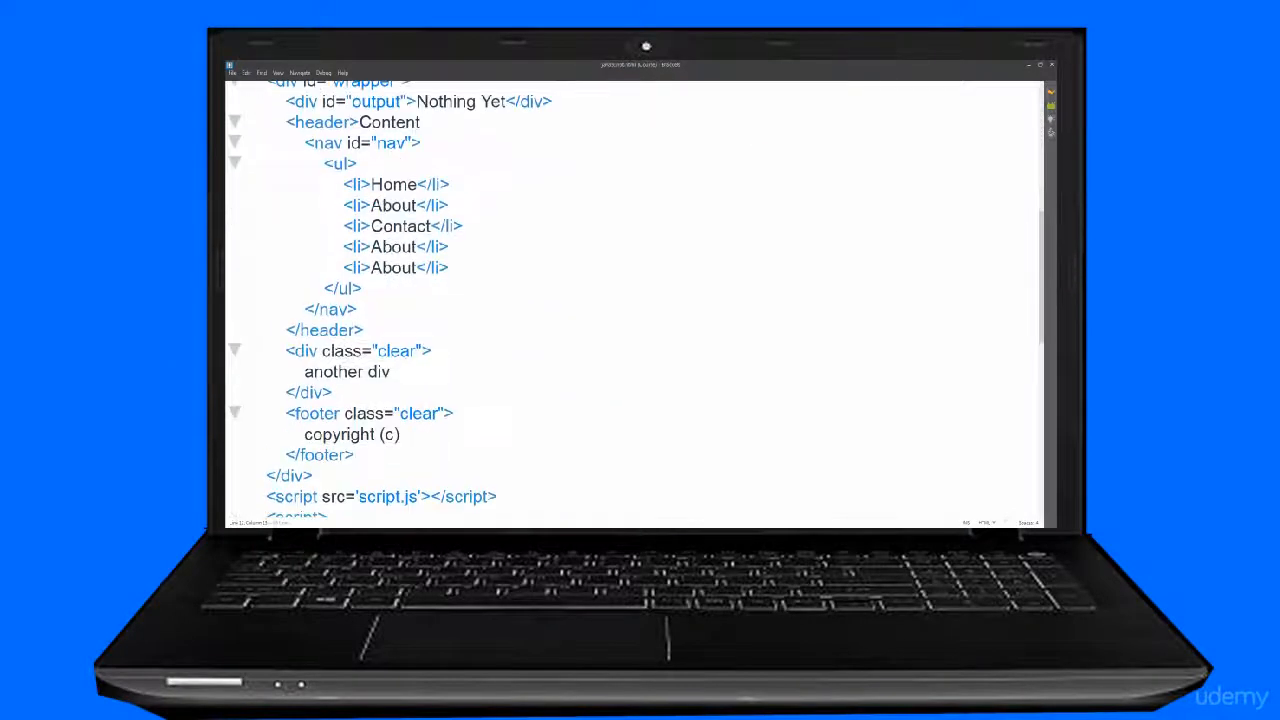
{"action": "scroll", "scroll_direction": "down", "scroll_amount": 3}
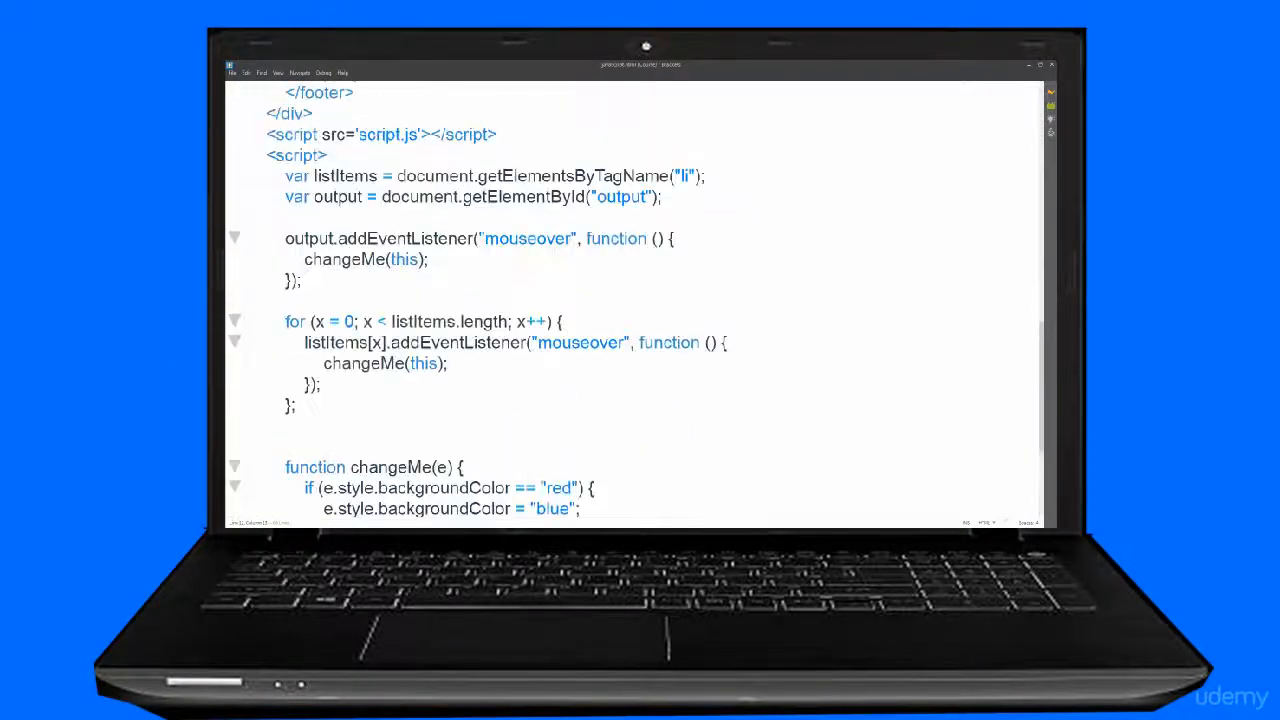
{"action": "scroll", "scroll_direction": "up", "scroll_amount": 3}
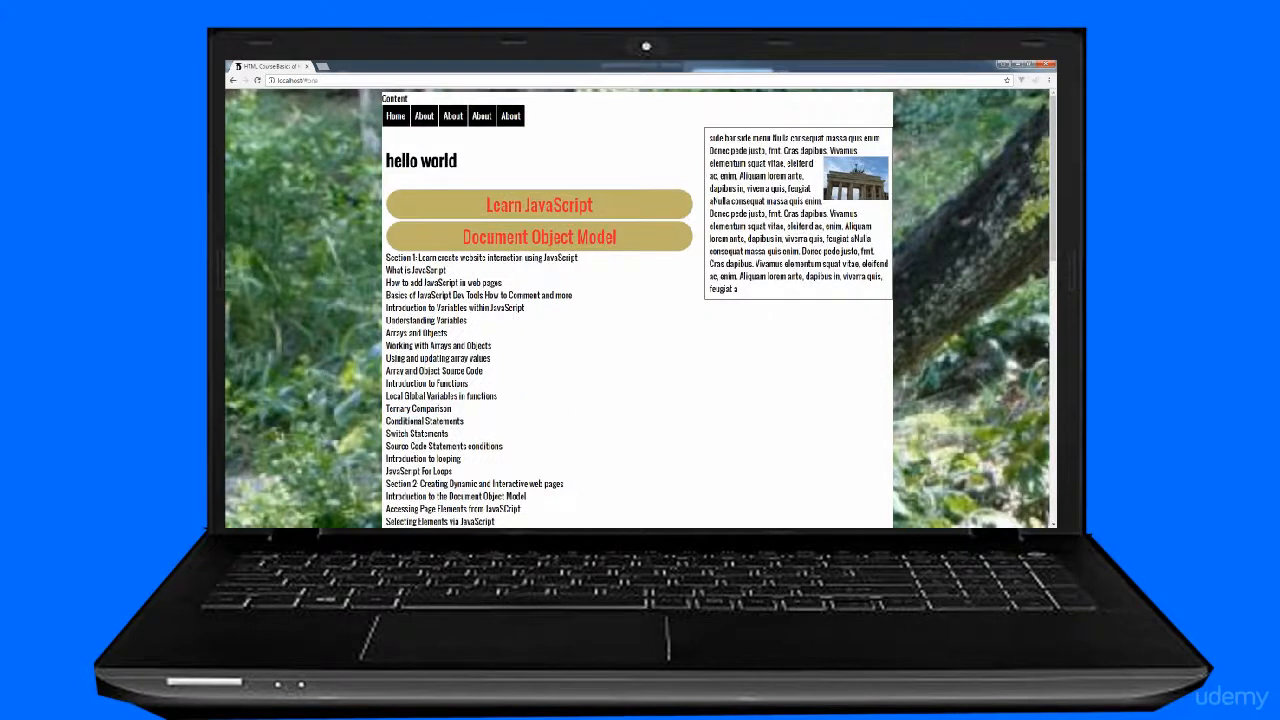
{"action": "scroll", "scroll_direction": "down", "scroll_amount": 3}
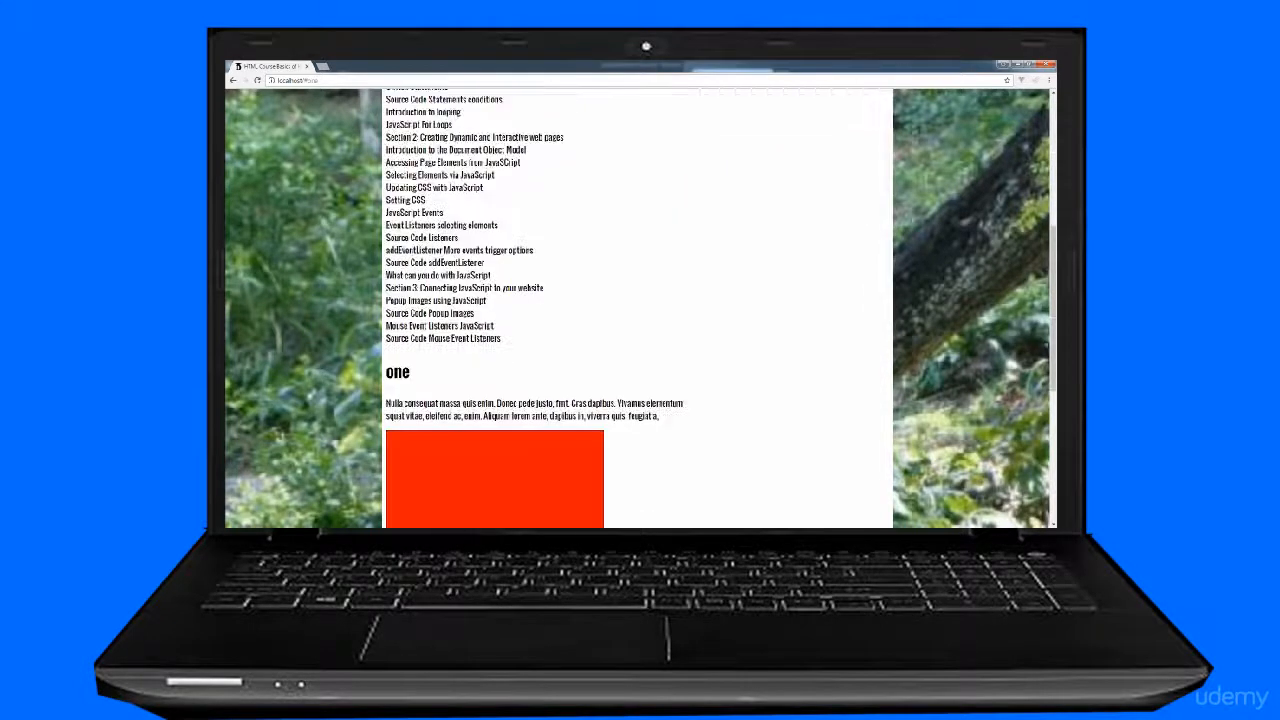
{"action": "scroll", "scroll_direction": "down", "scroll_amount": 3}
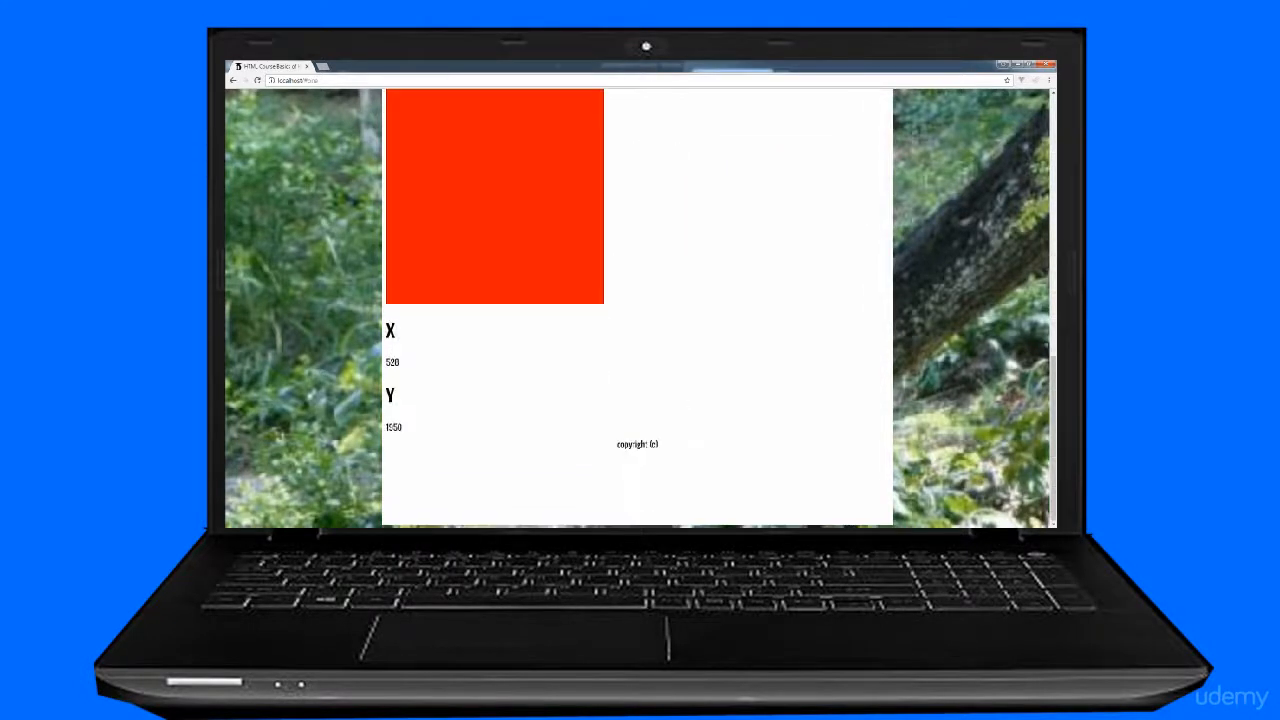